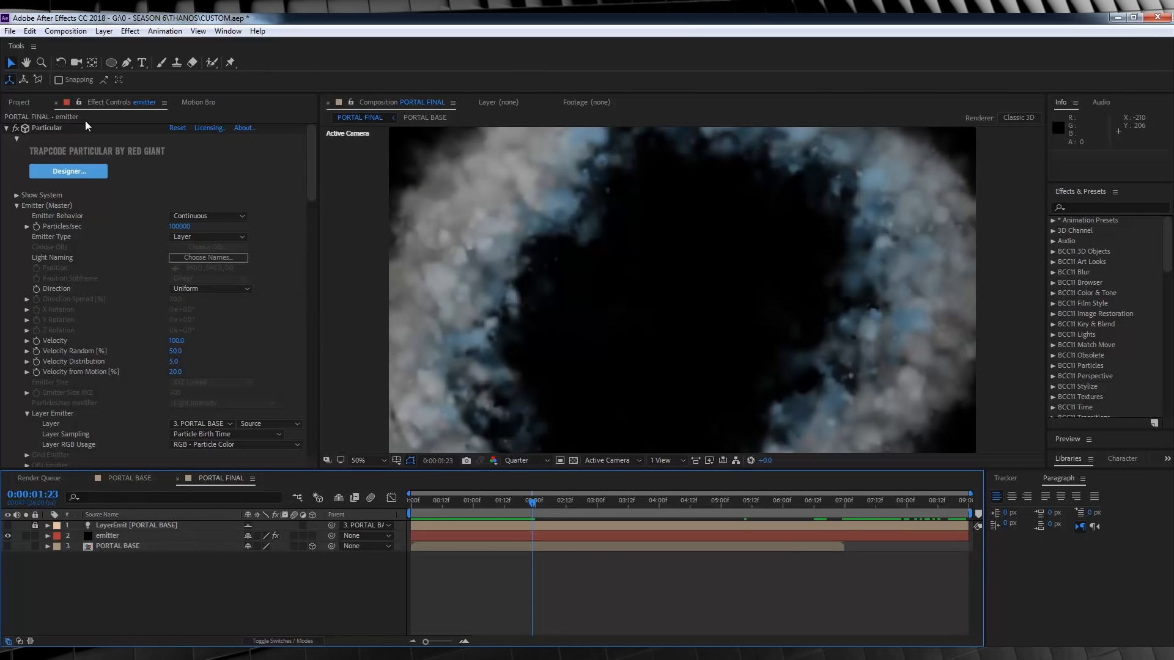
Add an adjustment layer to PORTAL FINAL and apply Distort > Liquify to it
left_click(102, 32)
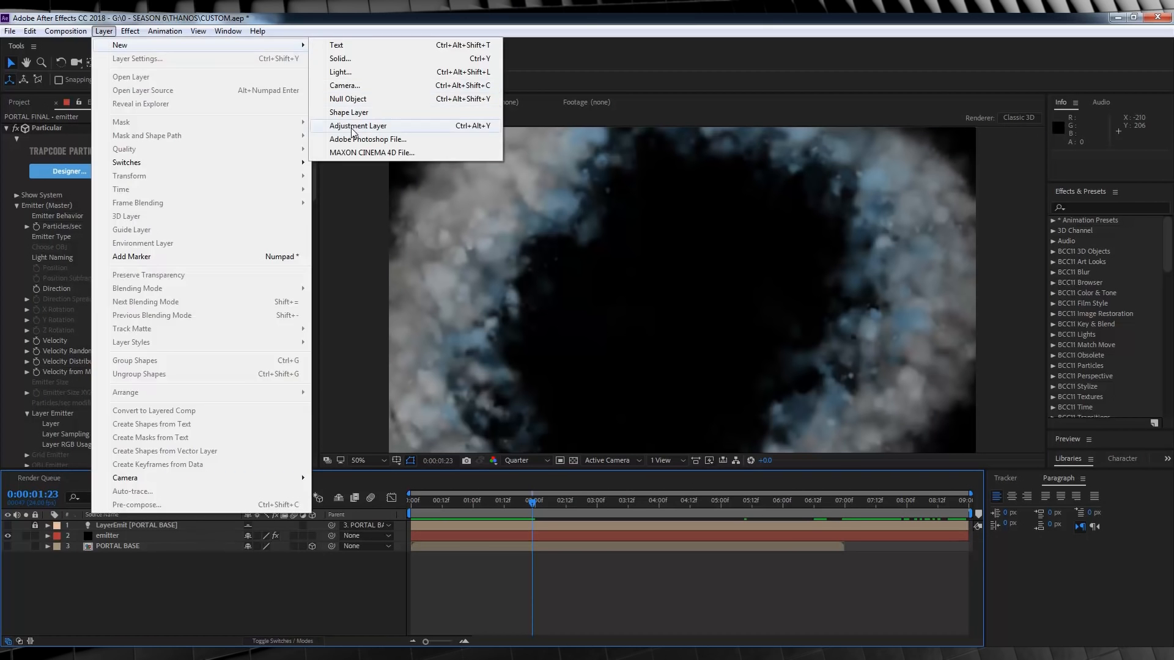
left_click(358, 126)
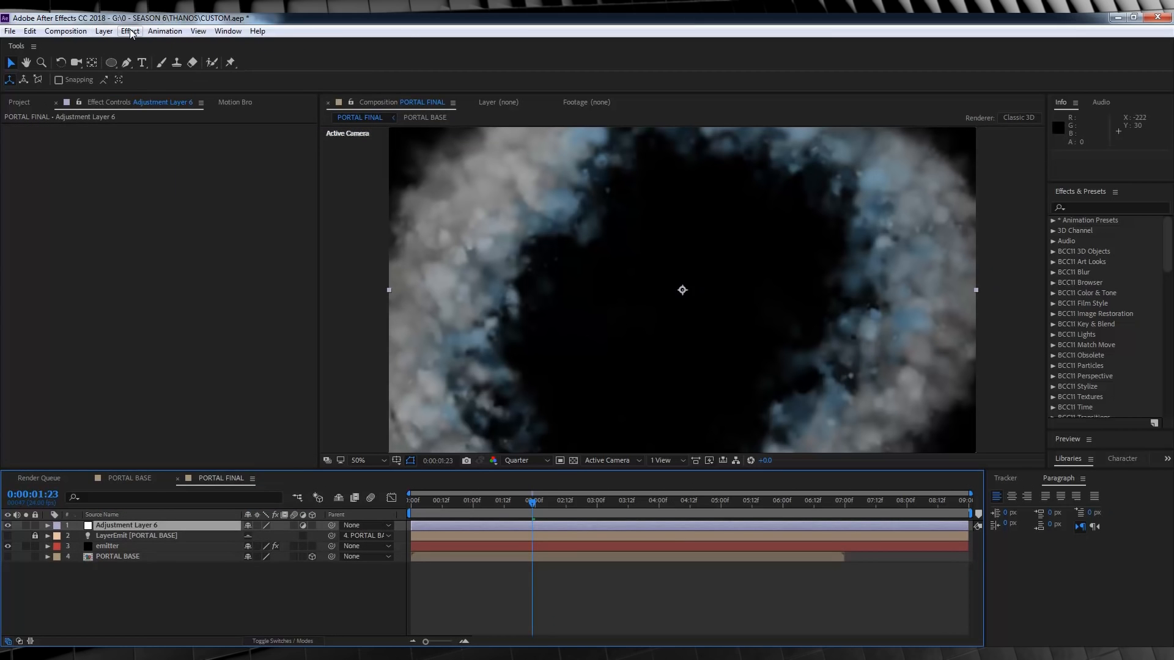
left_click(129, 31)
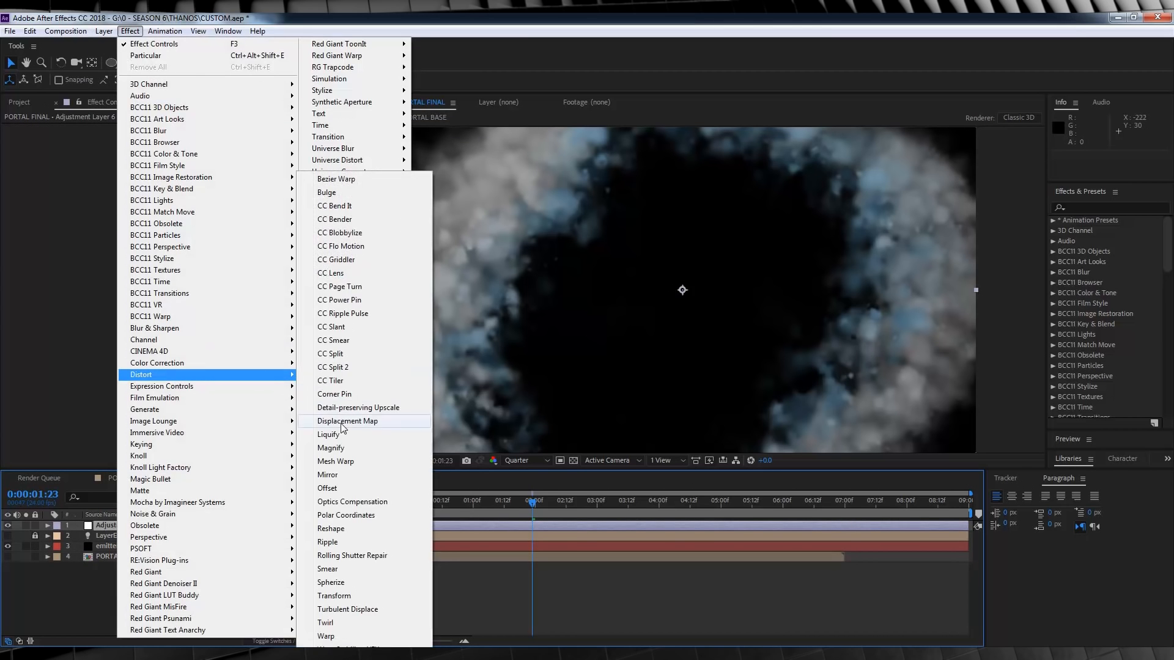
left_click(328, 434)
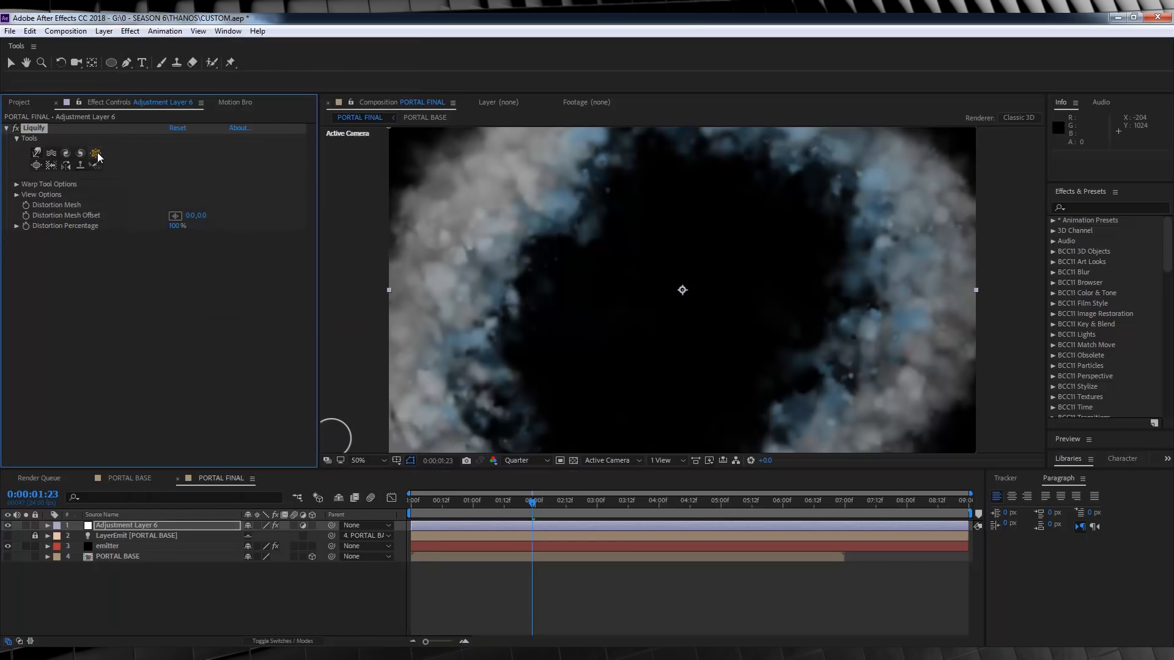
Select Liquify's Pucker tool for brush size 400 and pressure 50
left_click(95, 154)
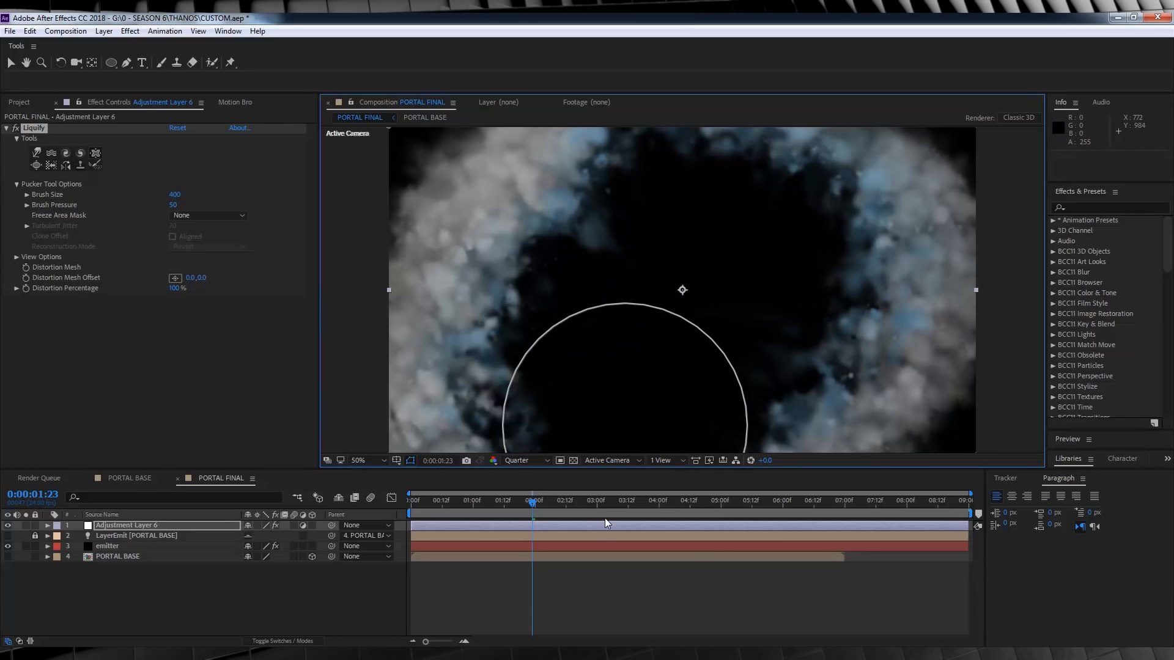
mouse_move(474, 506)
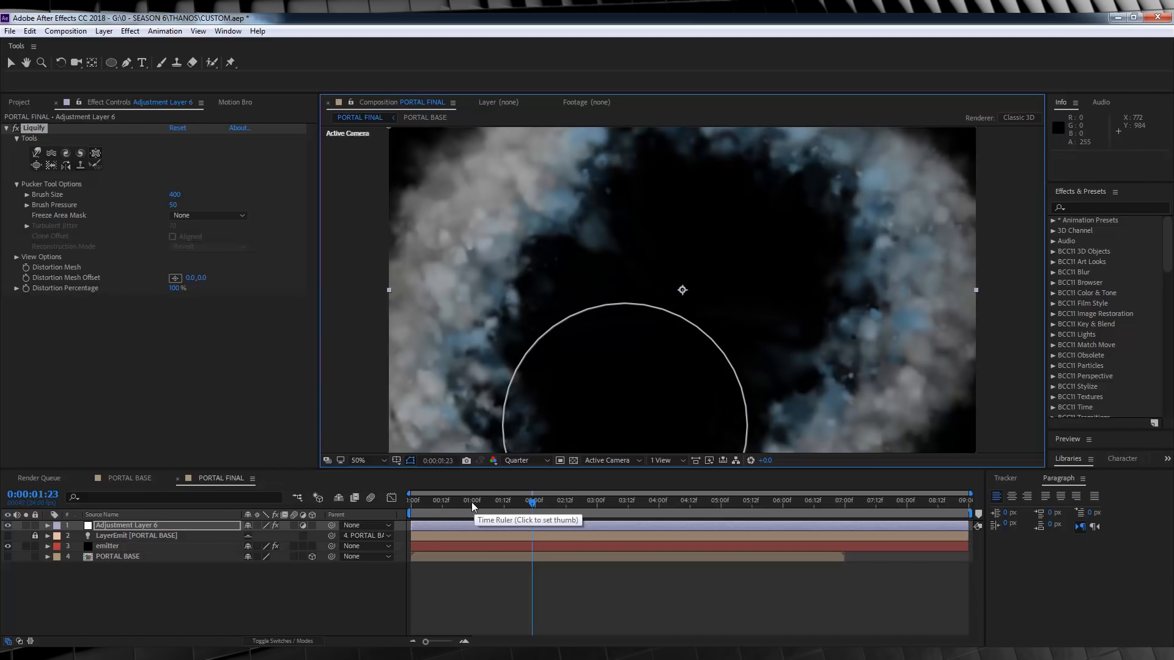
Key Liquify distortion percentage at 20% near 0:23 and 40% around 6:05
left_click(470, 500)
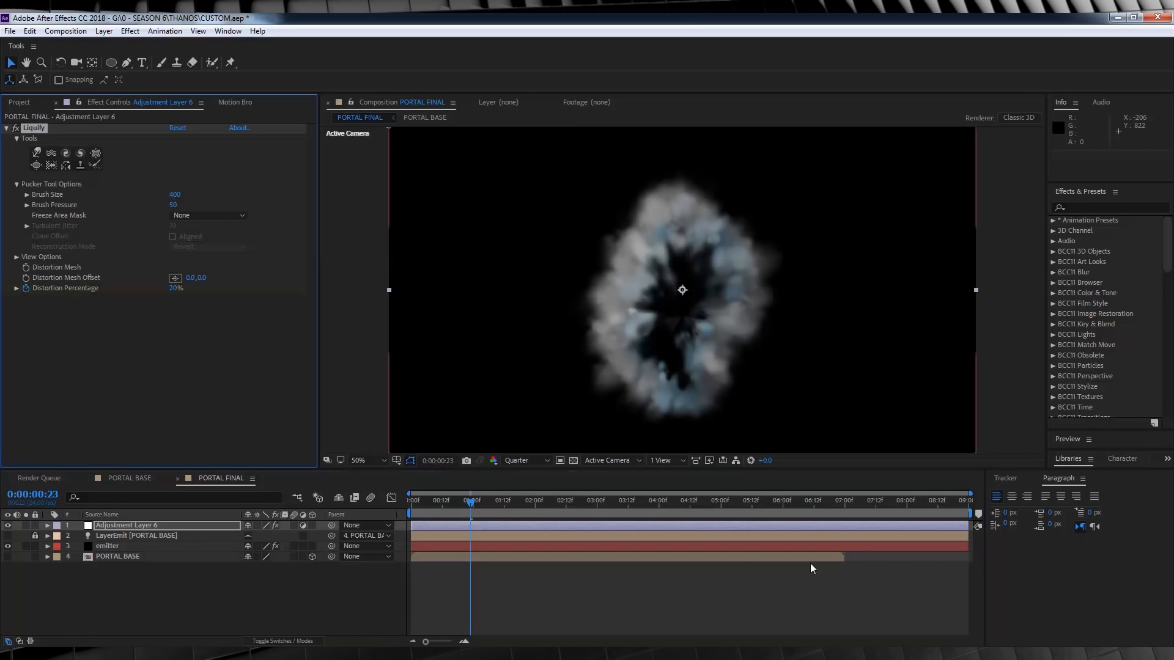
mouse_move(898, 505)
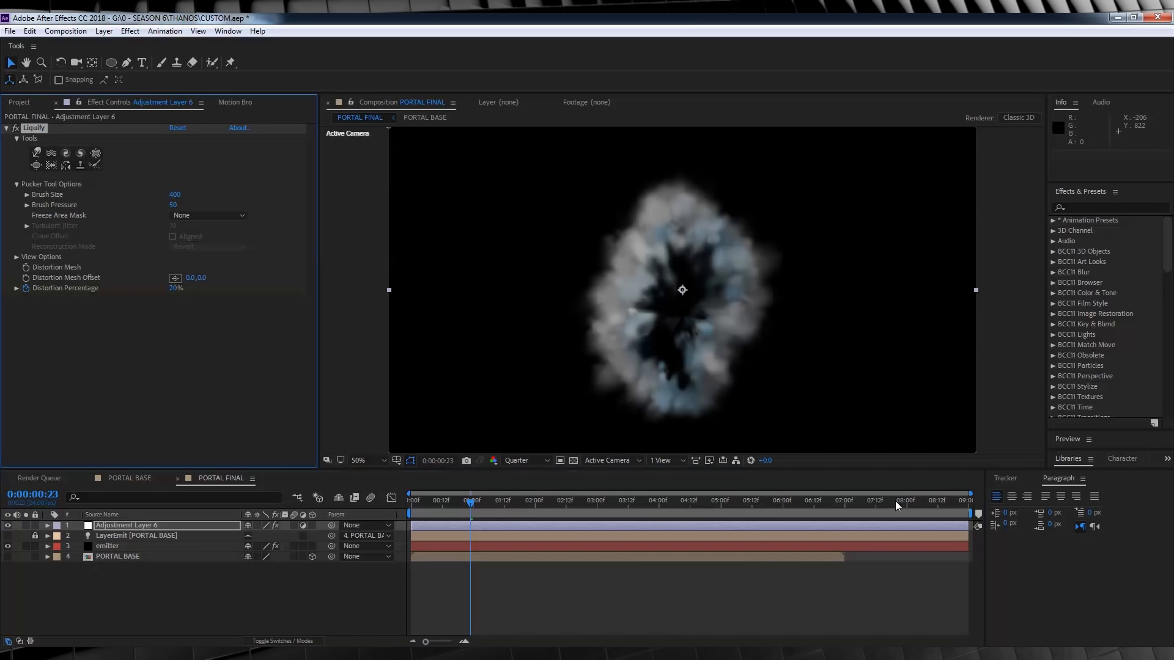
mouse_move(826, 503)
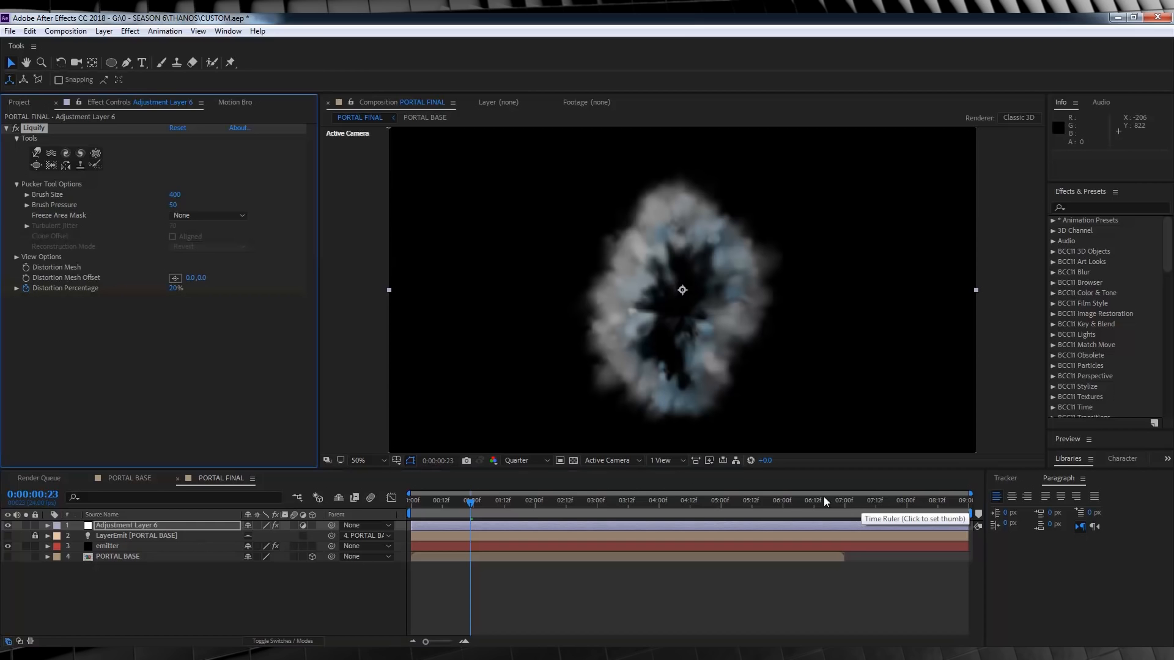
left_click(794, 500)
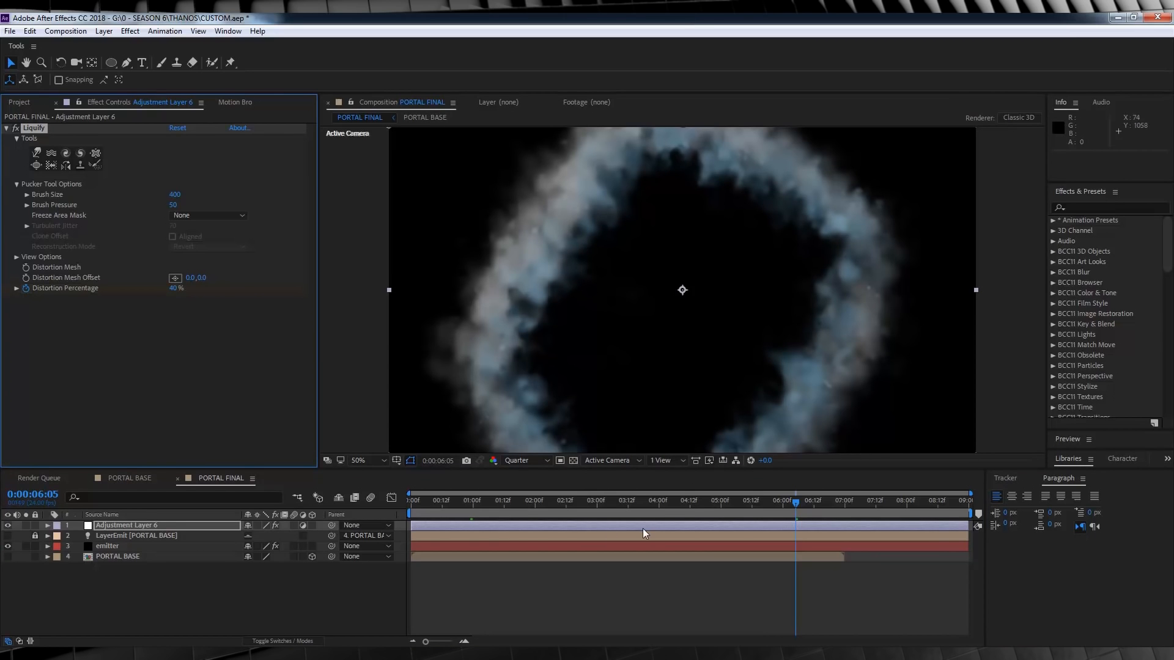
mouse_move(671, 335)
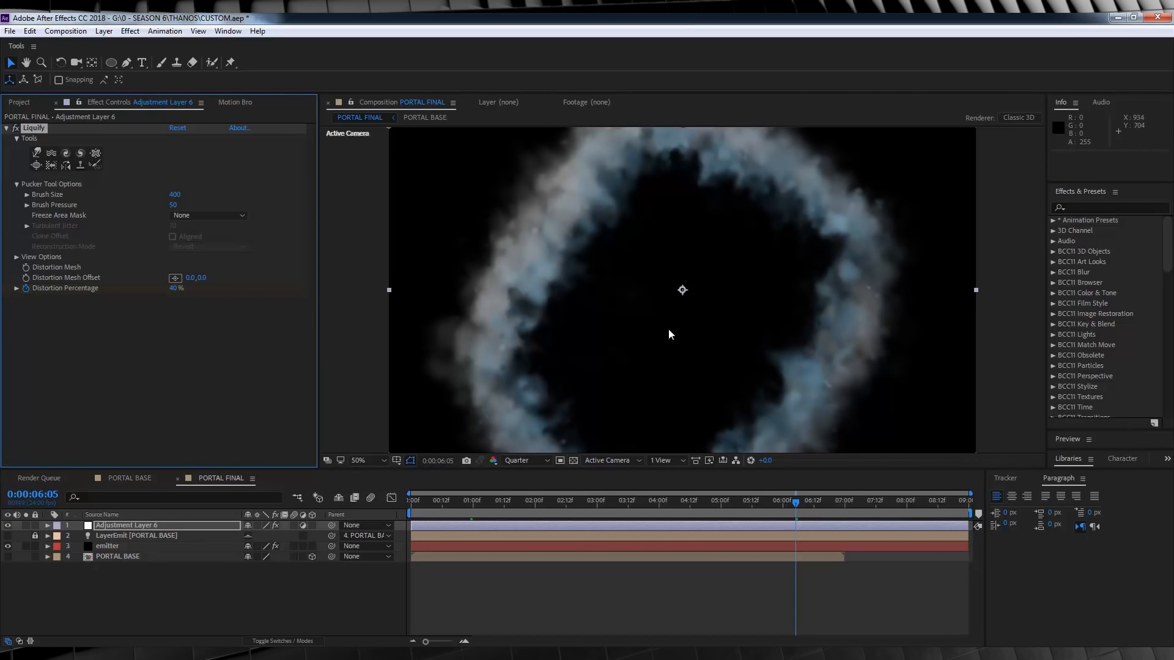
mouse_move(969, 506)
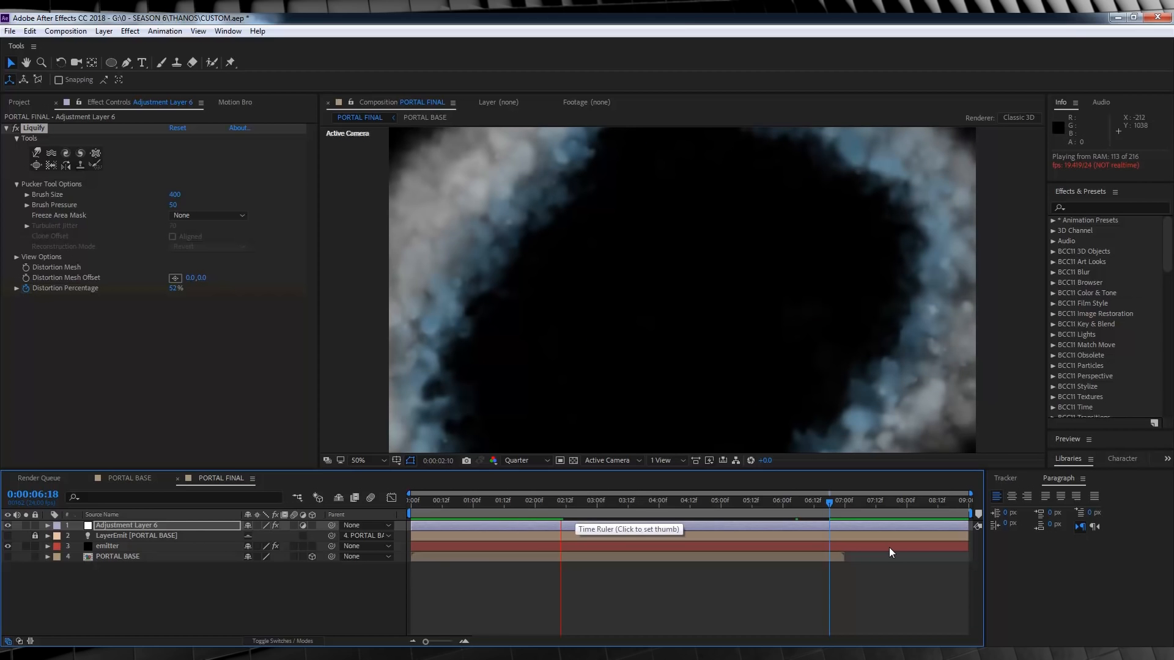
mouse_move(567, 518)
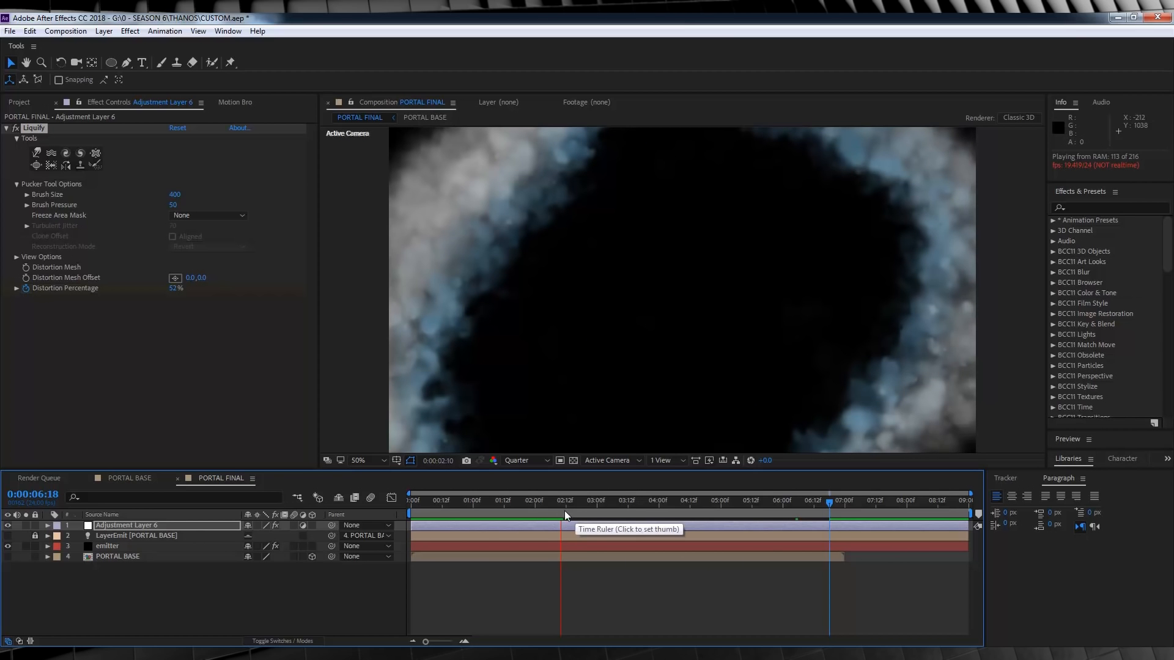